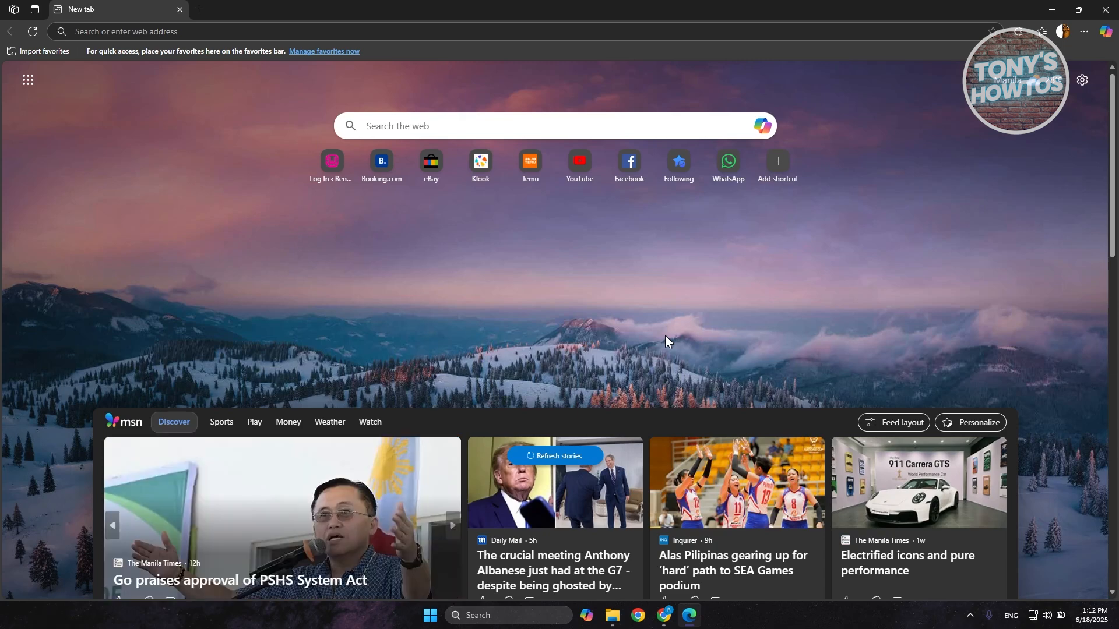
pyautogui.moveTo(1056, 170)
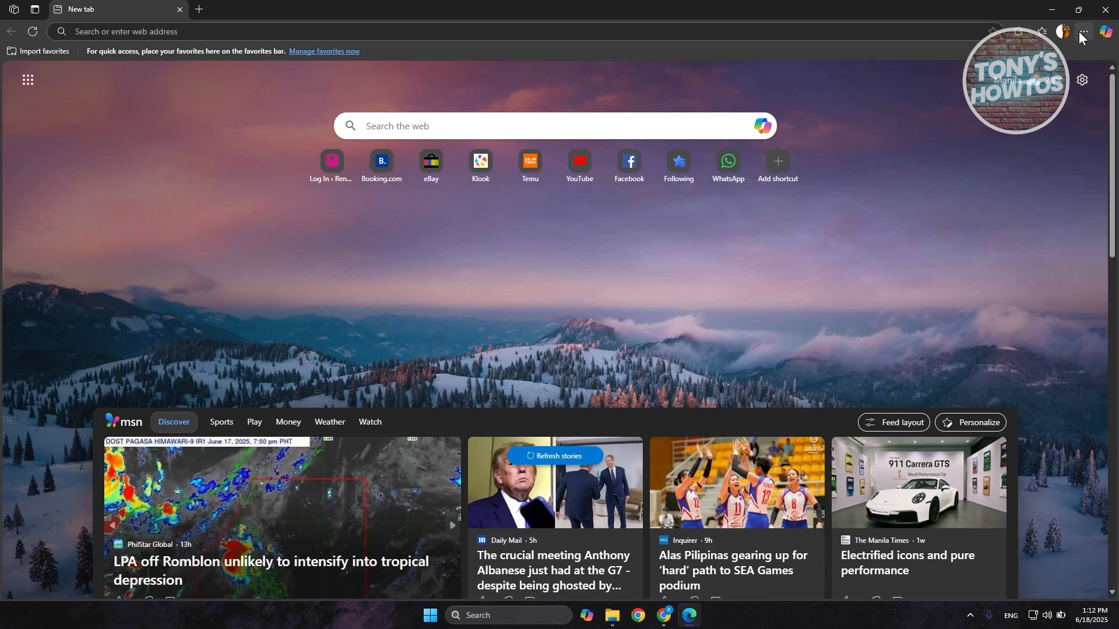
# Open Edge's Settings and more (…) menu from the new tab page
pyautogui.click(1082, 31)
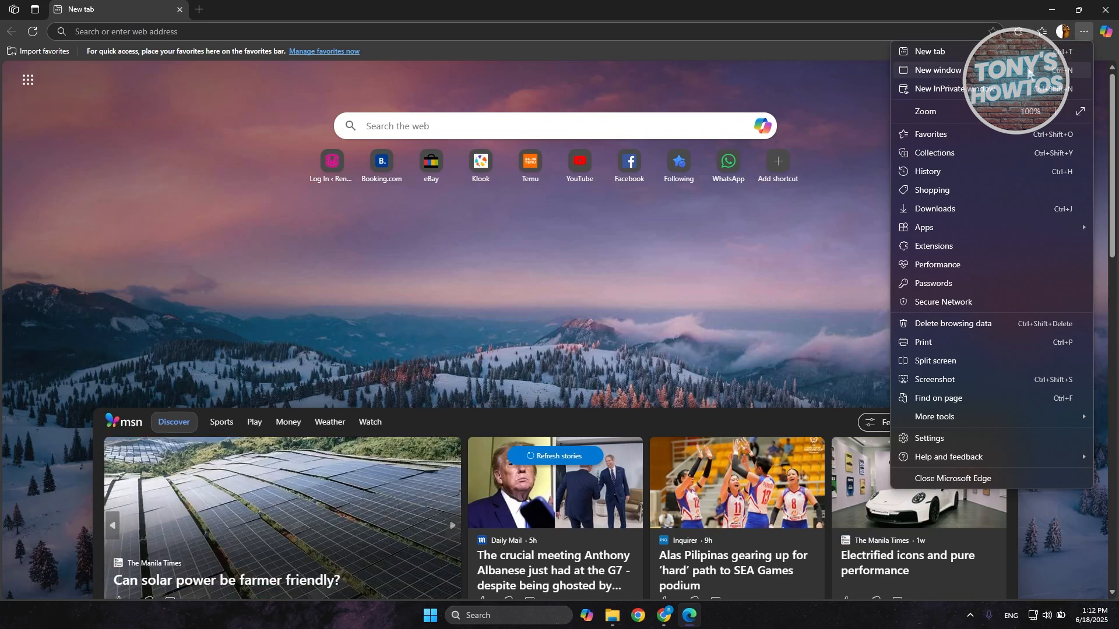
# Go to Settings, then the Privacy, search, and services section
pyautogui.click(929, 438)
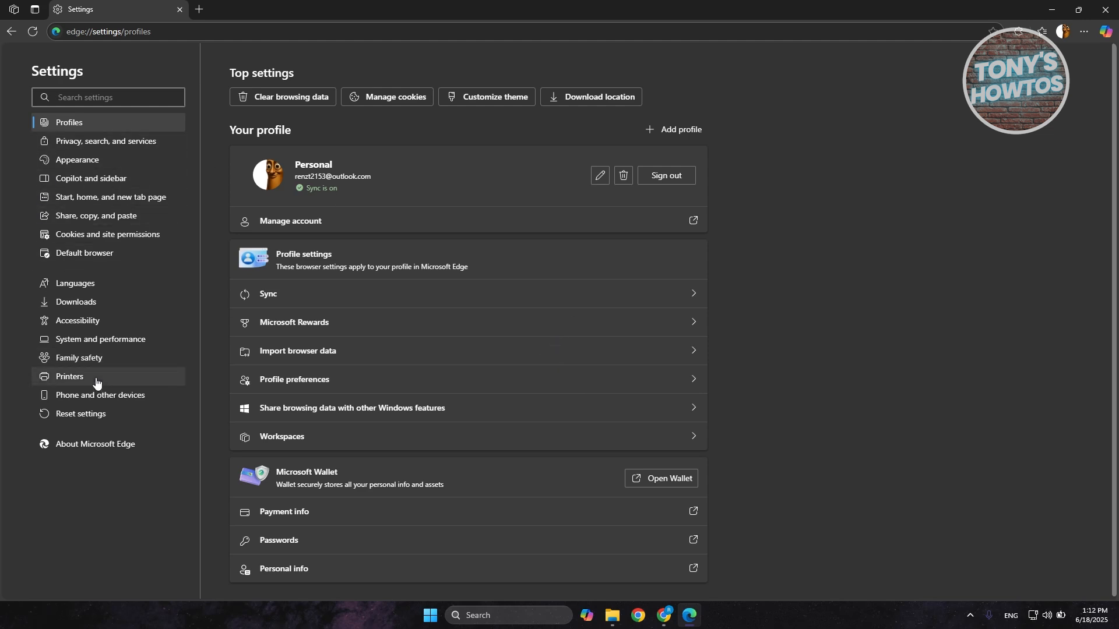
pyautogui.click(106, 140)
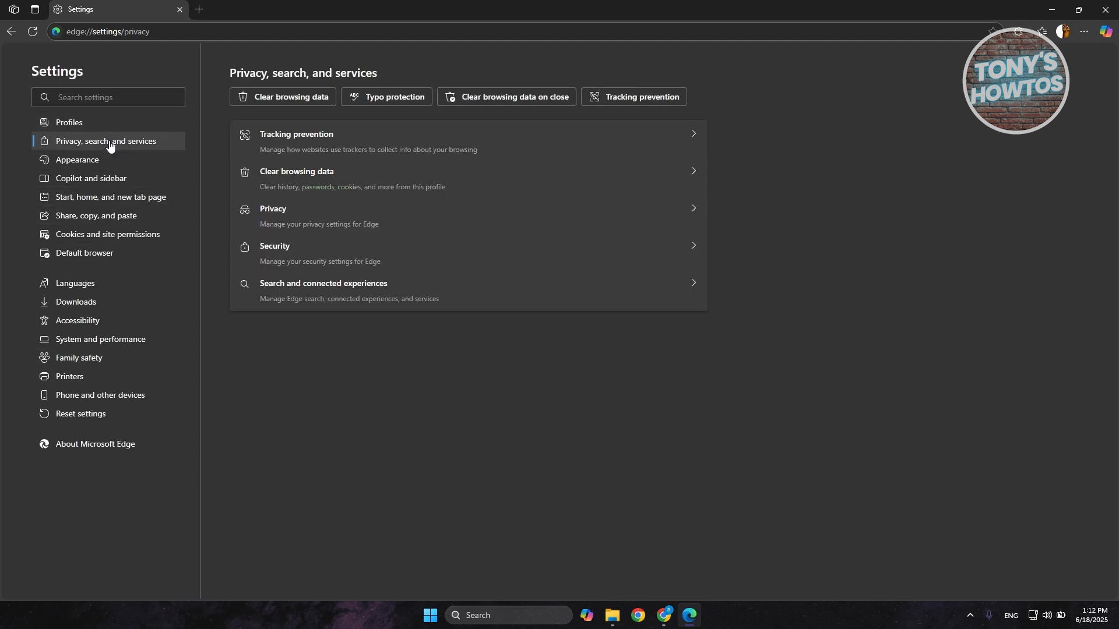
pyautogui.moveTo(319, 325)
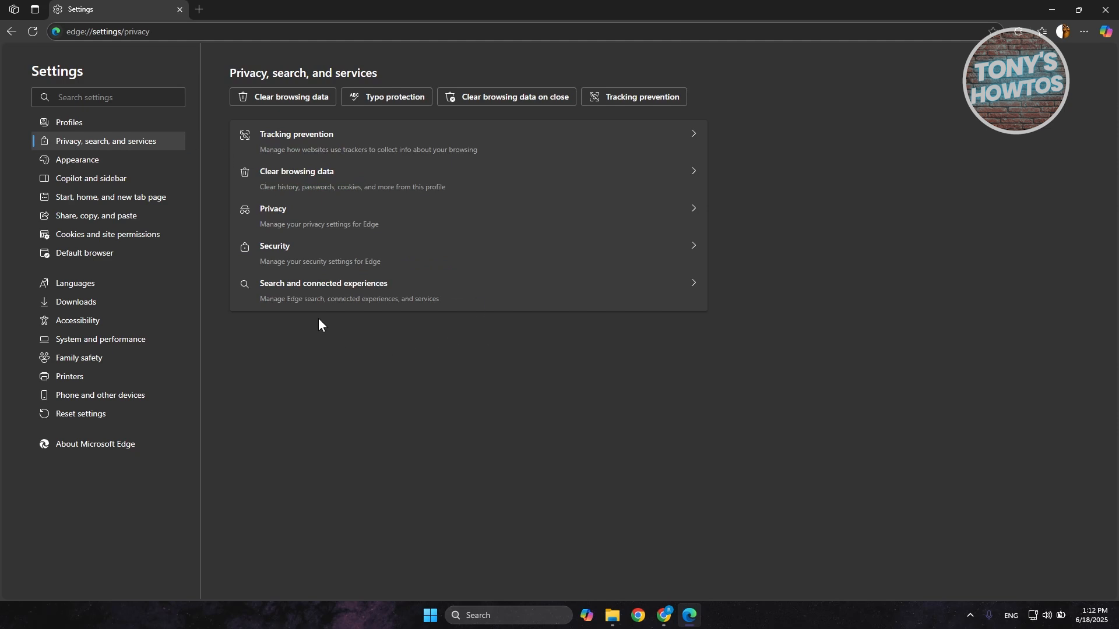
pyautogui.moveTo(327, 292)
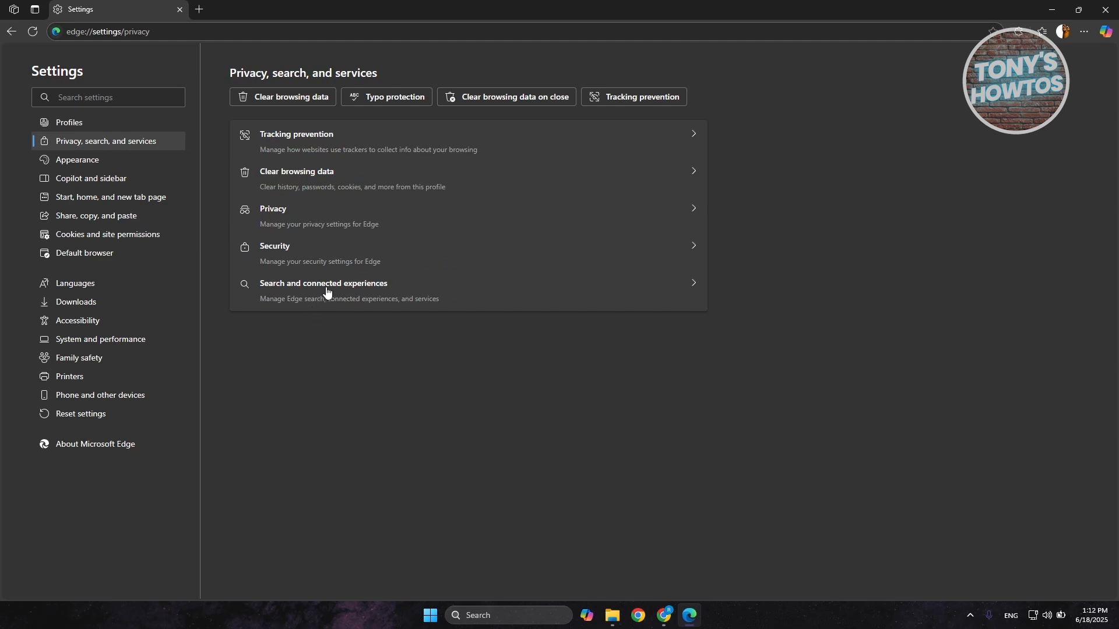
# Open Search and connected experiences, then Address bar and search
pyautogui.click(324, 284)
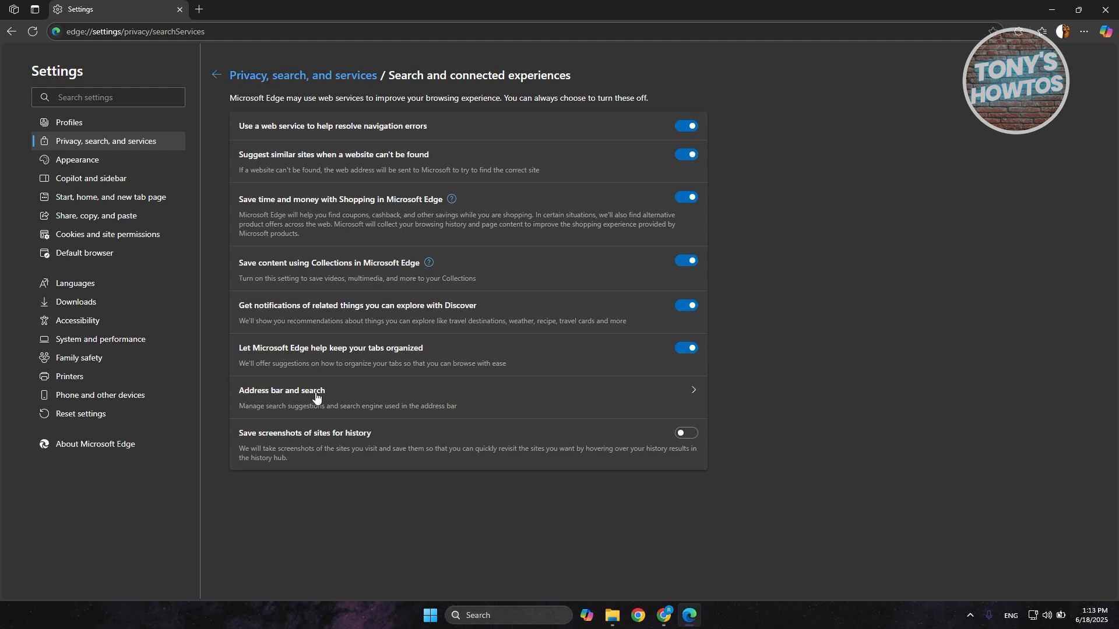
pyautogui.click(314, 390)
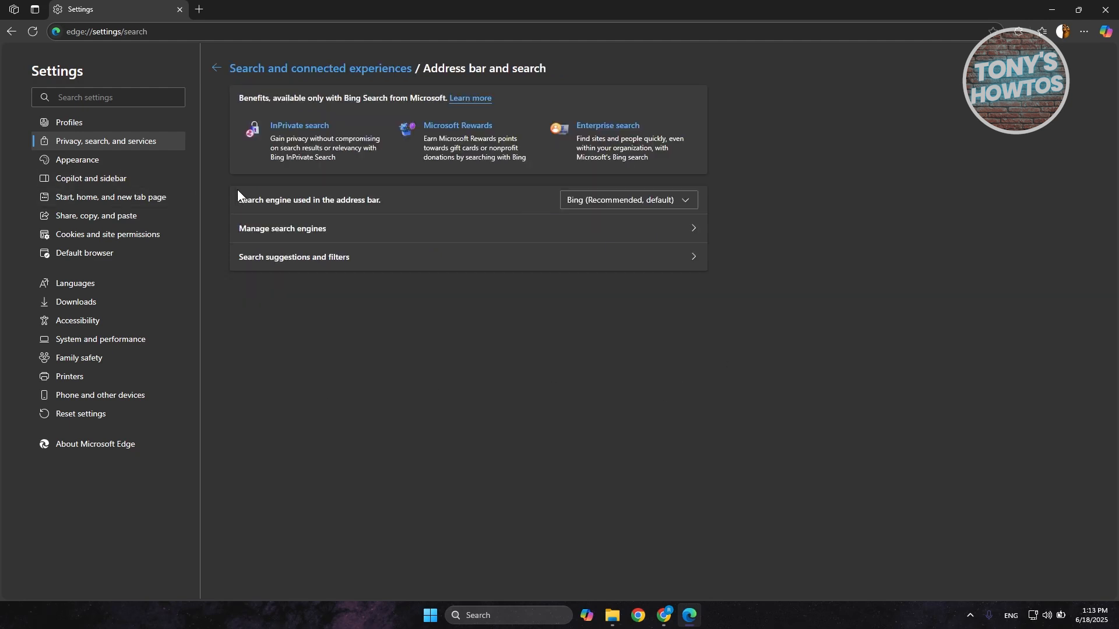
pyautogui.moveTo(590, 219)
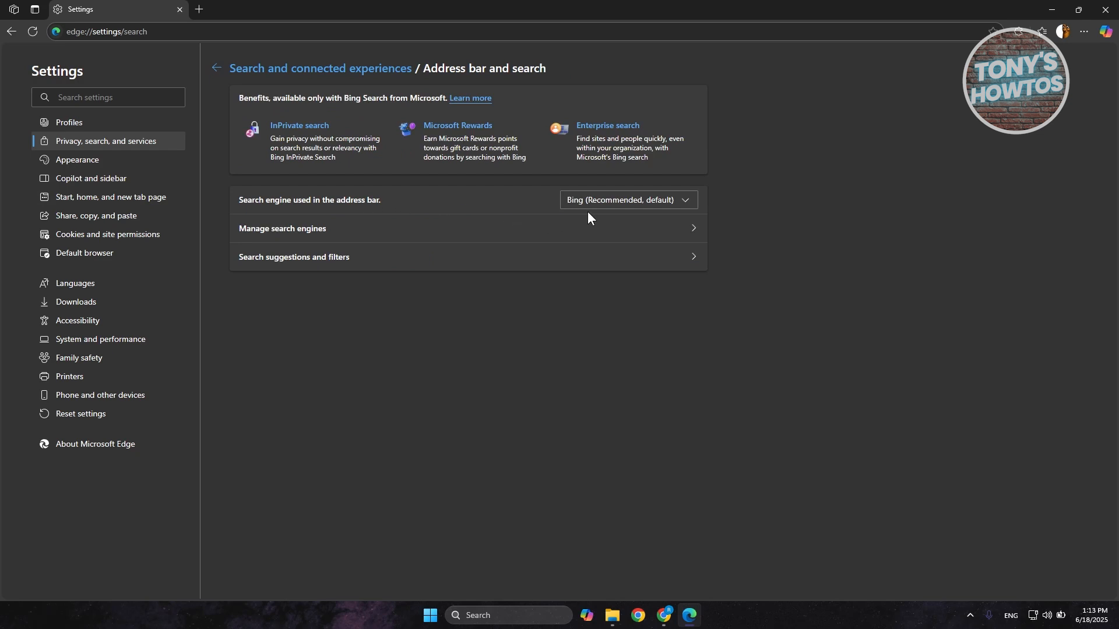
pyautogui.moveTo(632, 200)
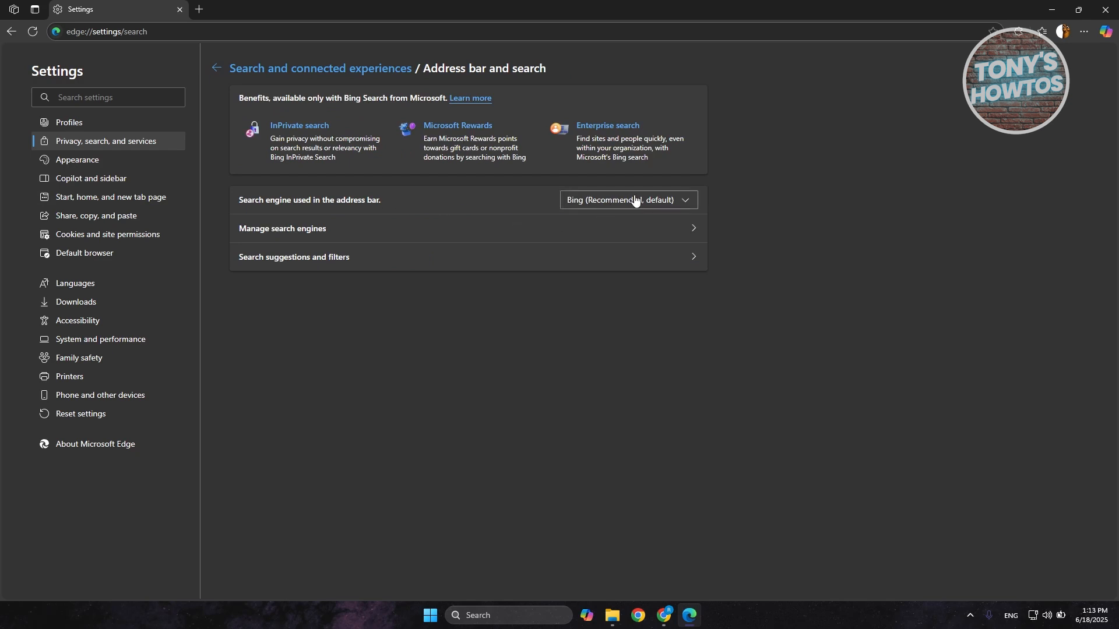
# Set the address bar search engine to Google
pyautogui.click(626, 200)
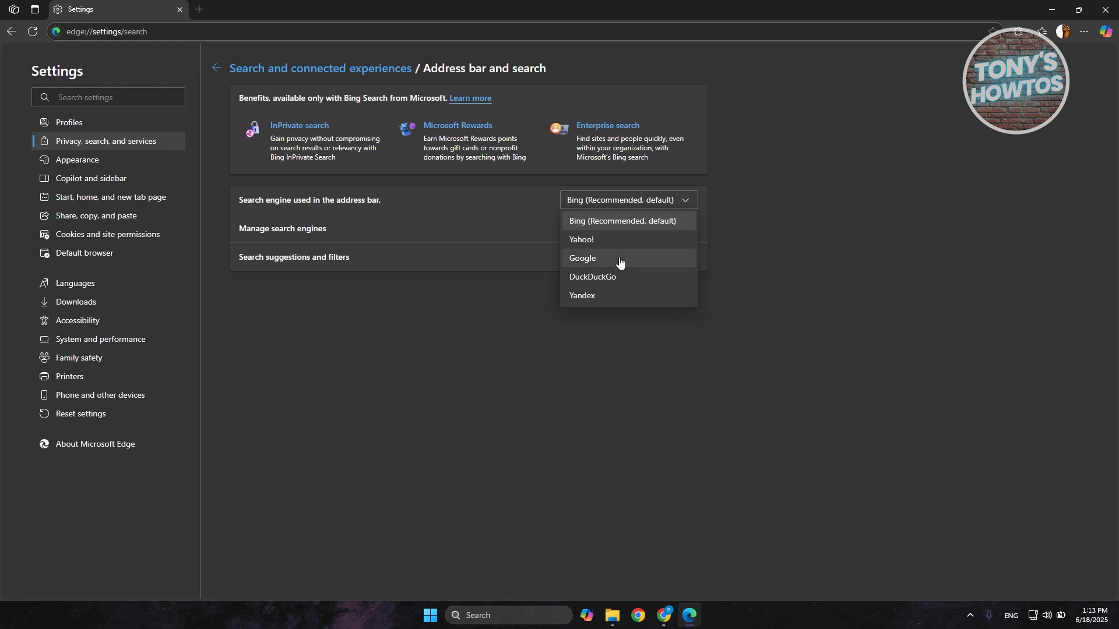
pyautogui.click(583, 259)
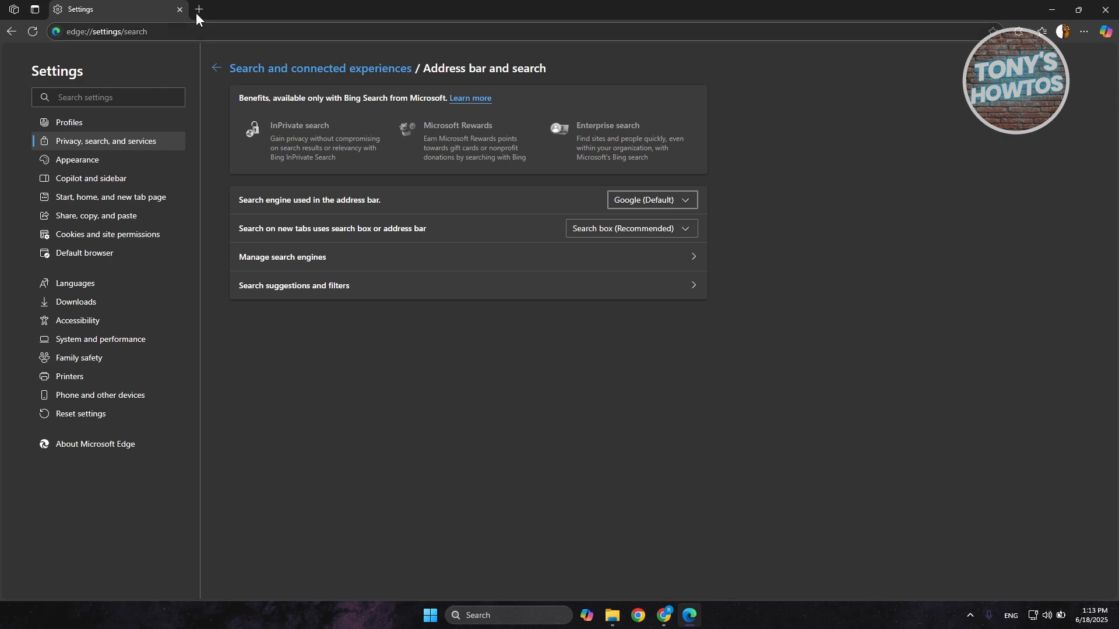
# Type 'test' in a new tab's address bar to check for Google suggestions
pyautogui.click(198, 9)
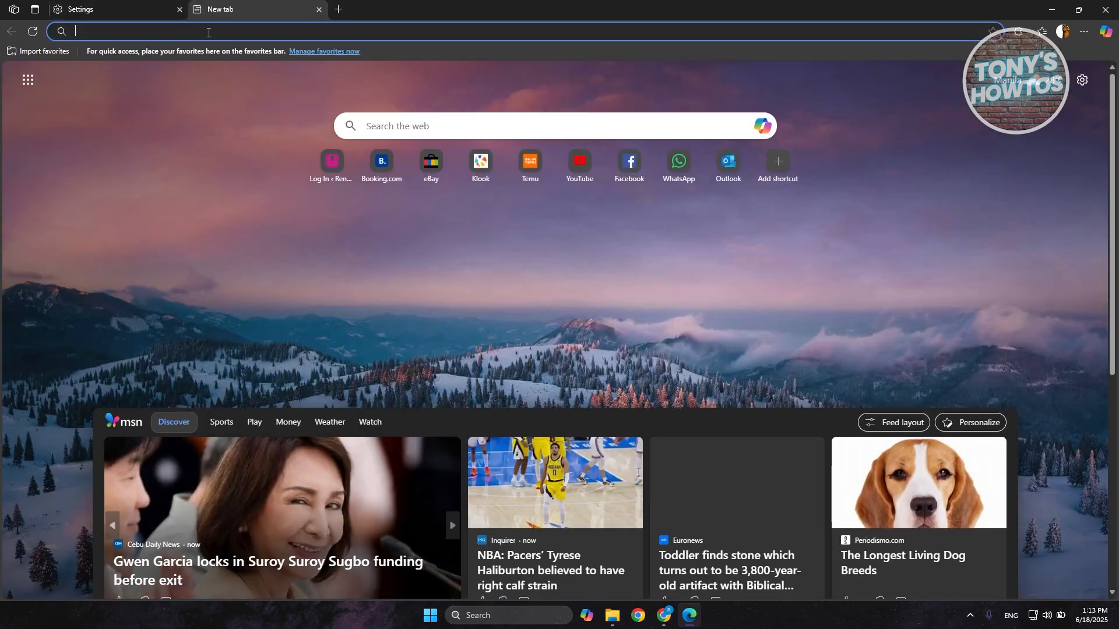
pyautogui.write('test')
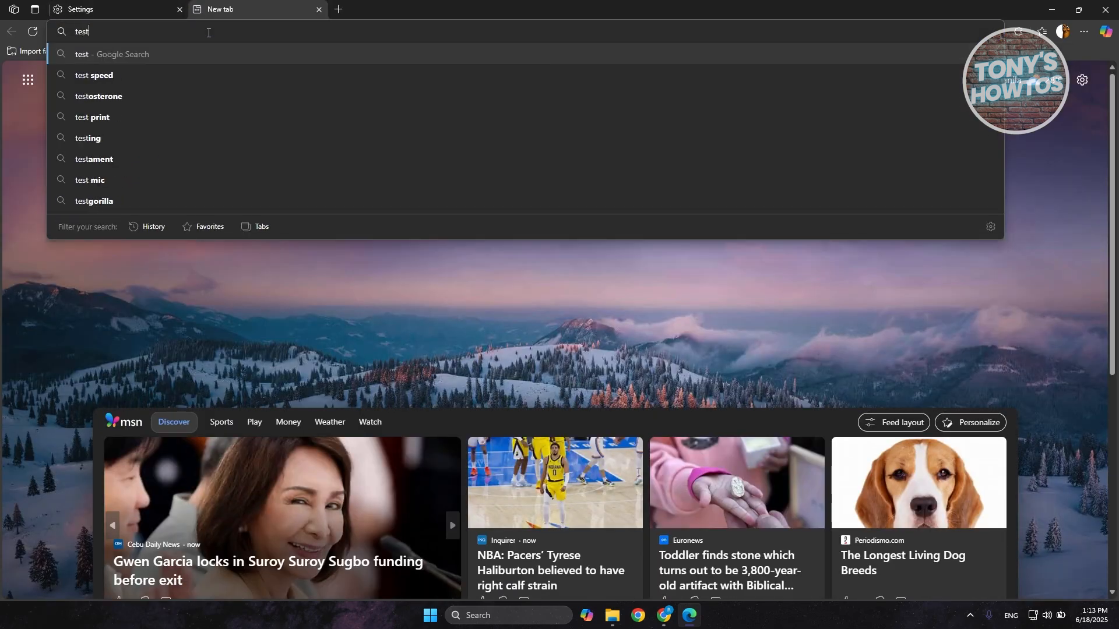